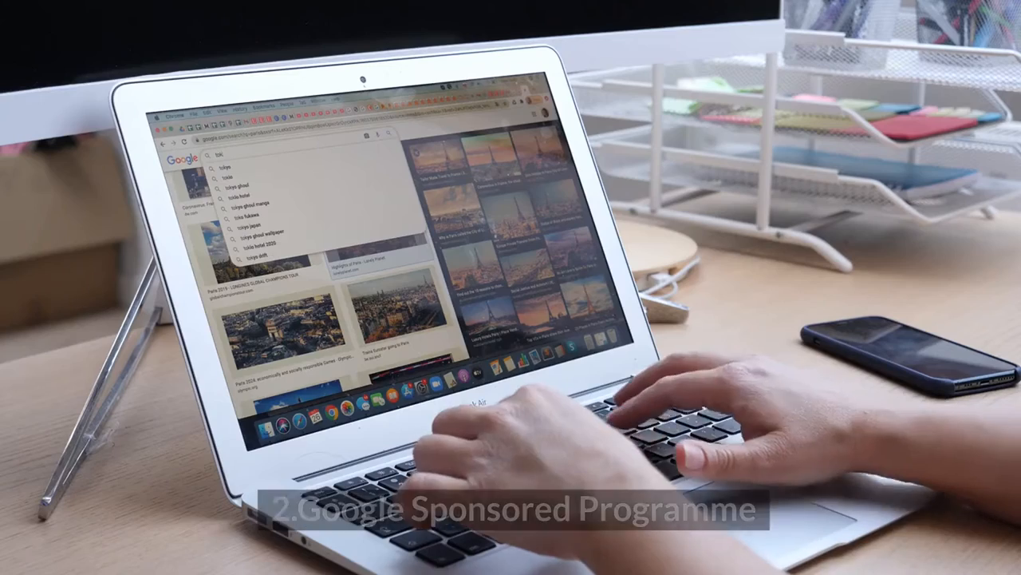
# - Submit the typed Google query to load a fresh results page
pyautogui.press('Enter')
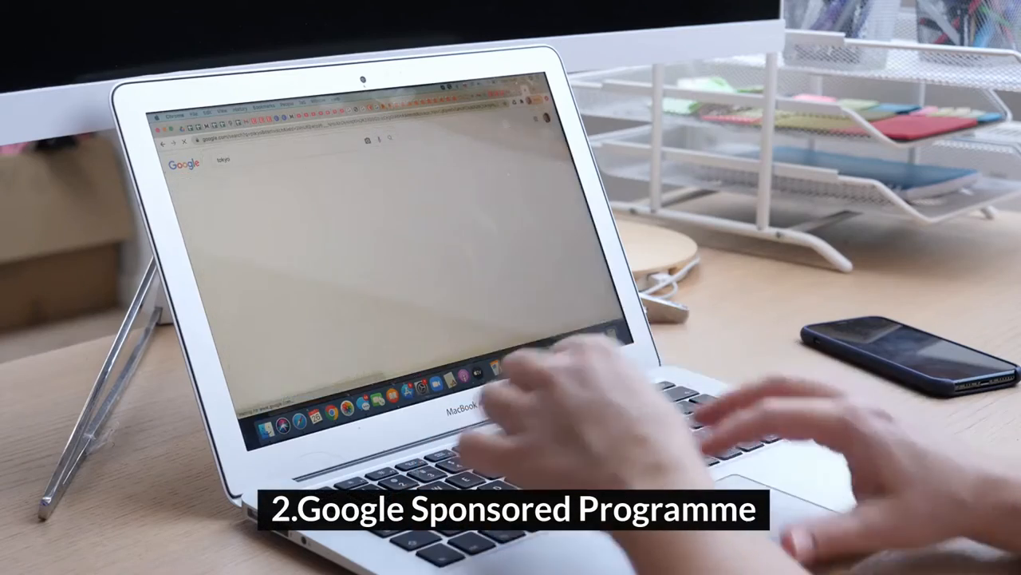